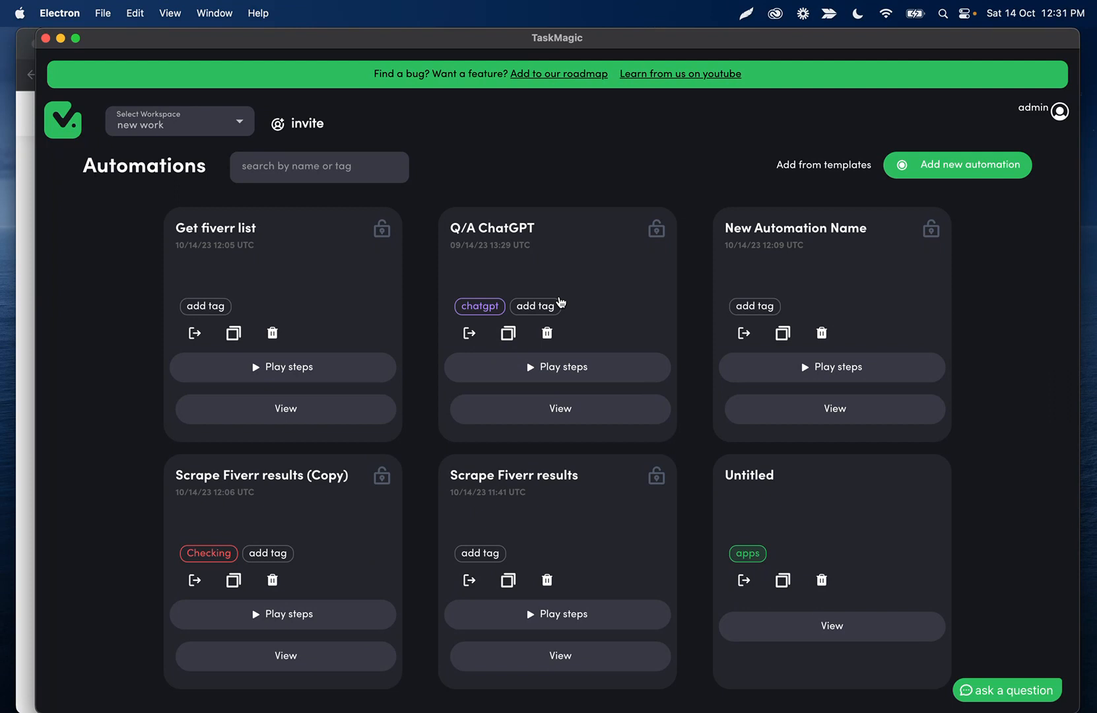
pyautogui.moveTo(48, 351)
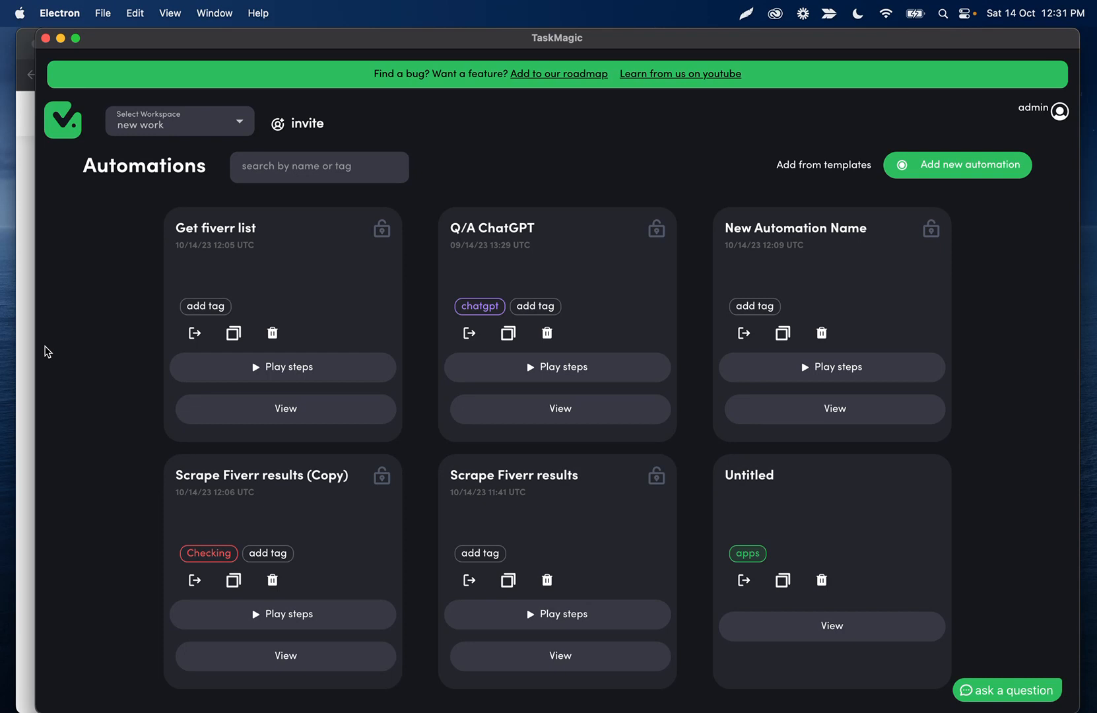
pyautogui.moveTo(52, 234)
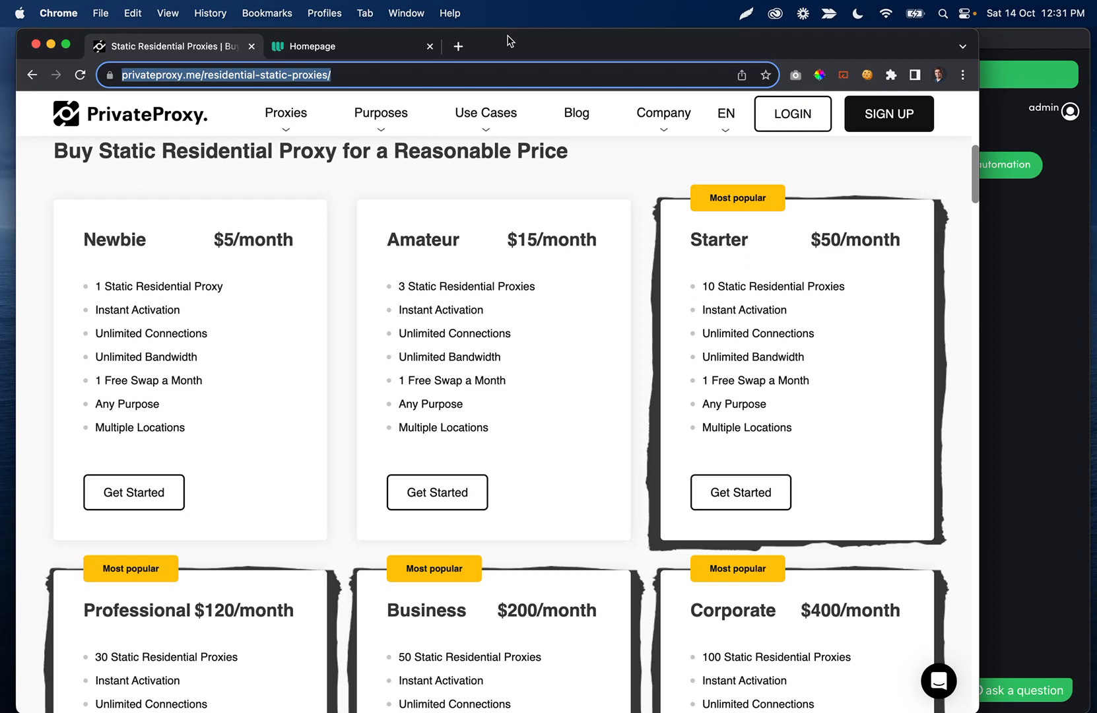
pyautogui.moveTo(454, 324)
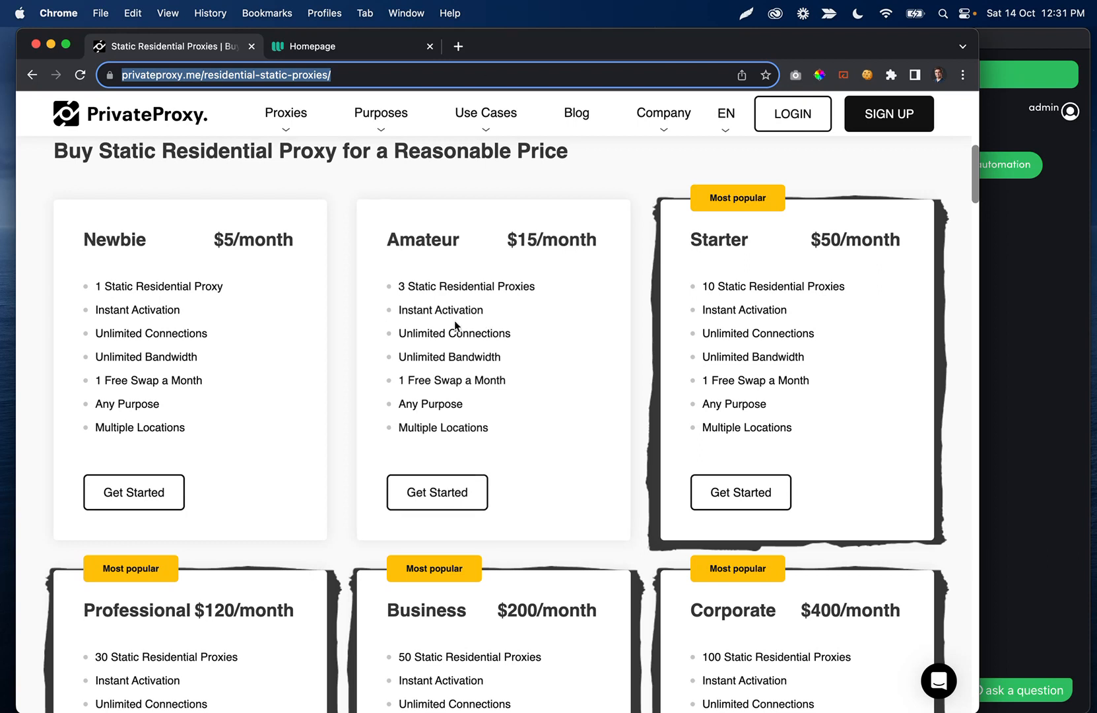
pyautogui.moveTo(545, 332)
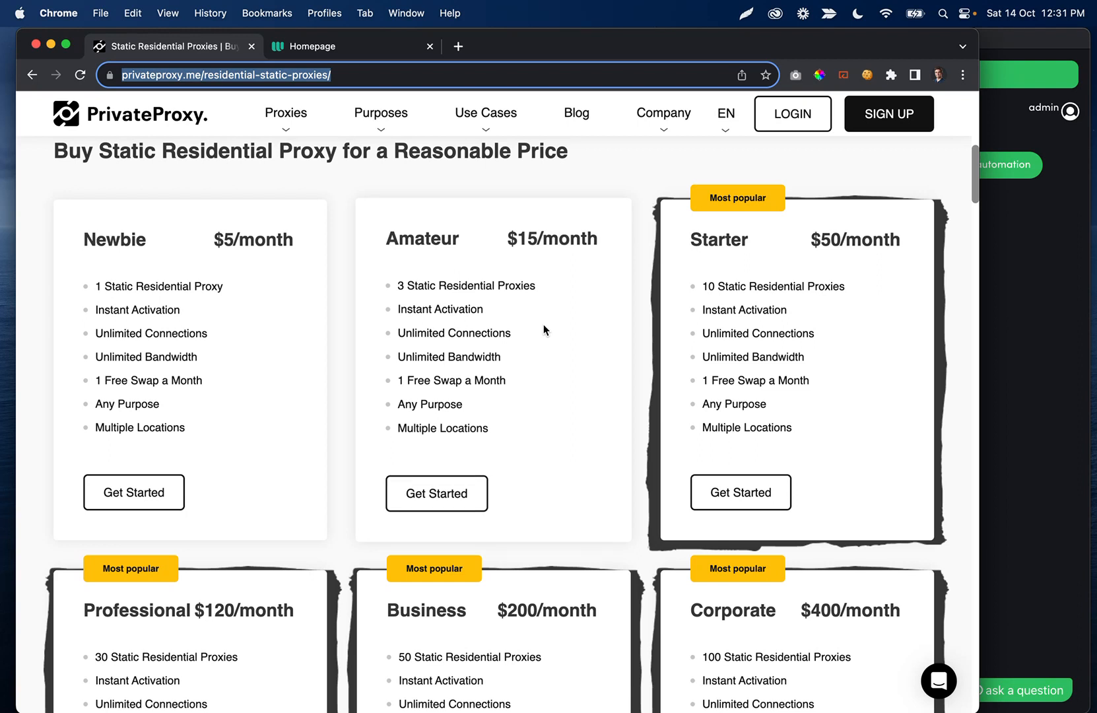
pyautogui.moveTo(179, 124)
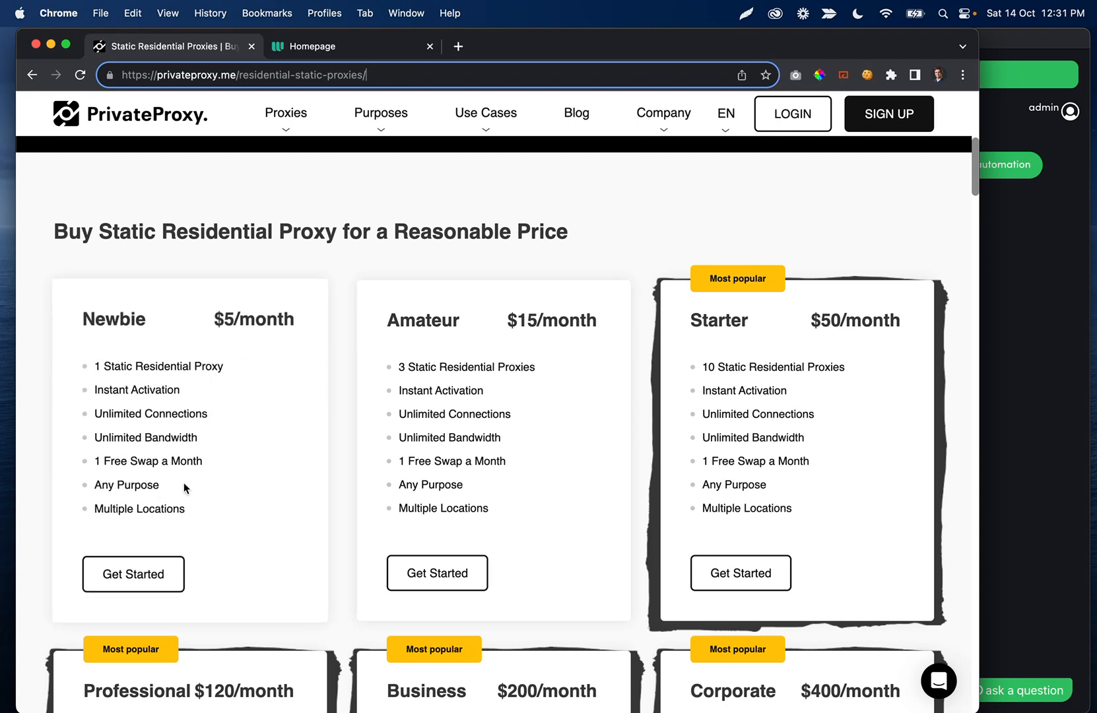
pyautogui.moveTo(190, 528)
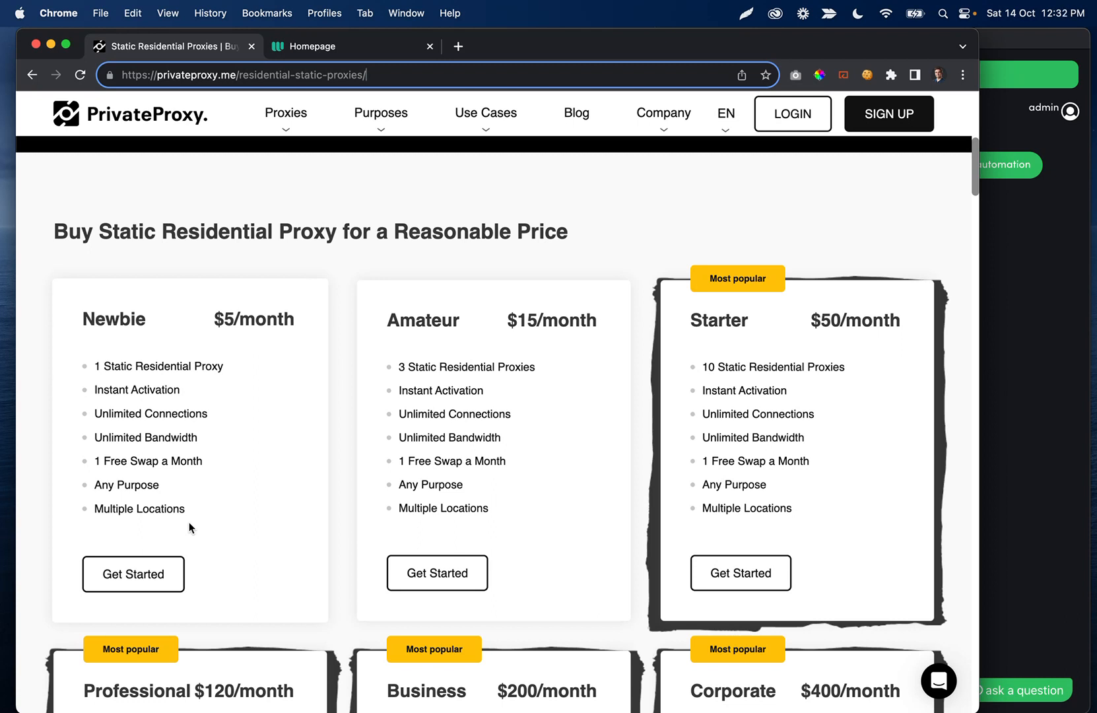
# Bring the PrivateProxy static residential plans, Newbie $5/month to Corporate $400/month, into view.
pyautogui.scroll(-3)
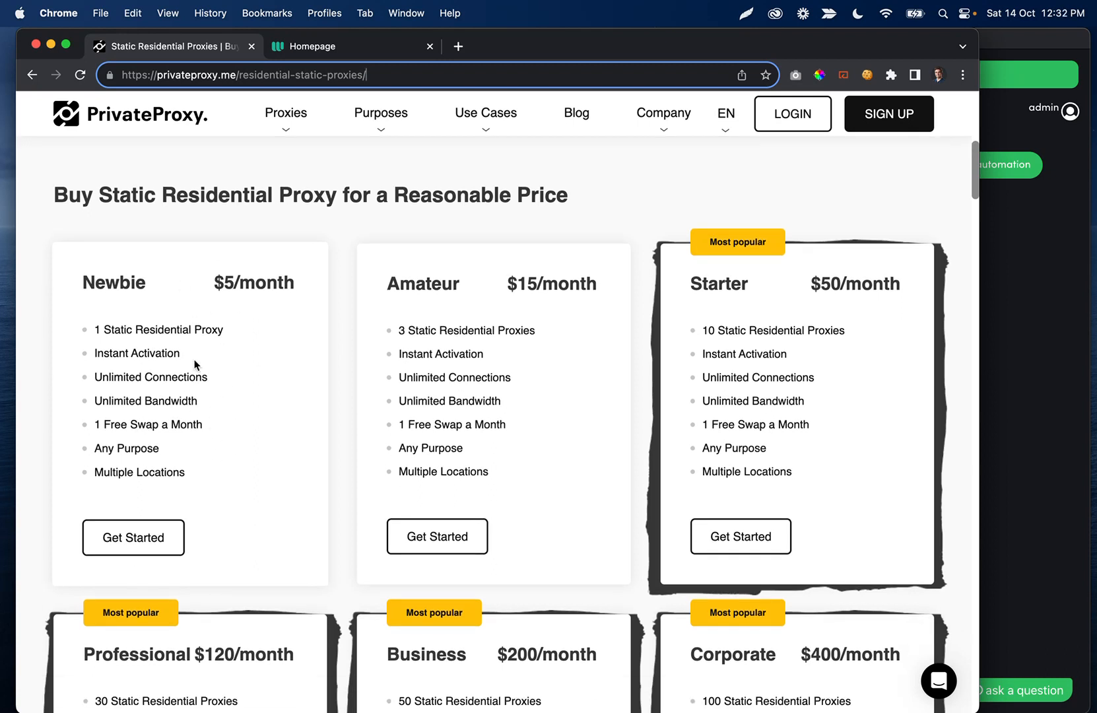
pyautogui.moveTo(229, 457)
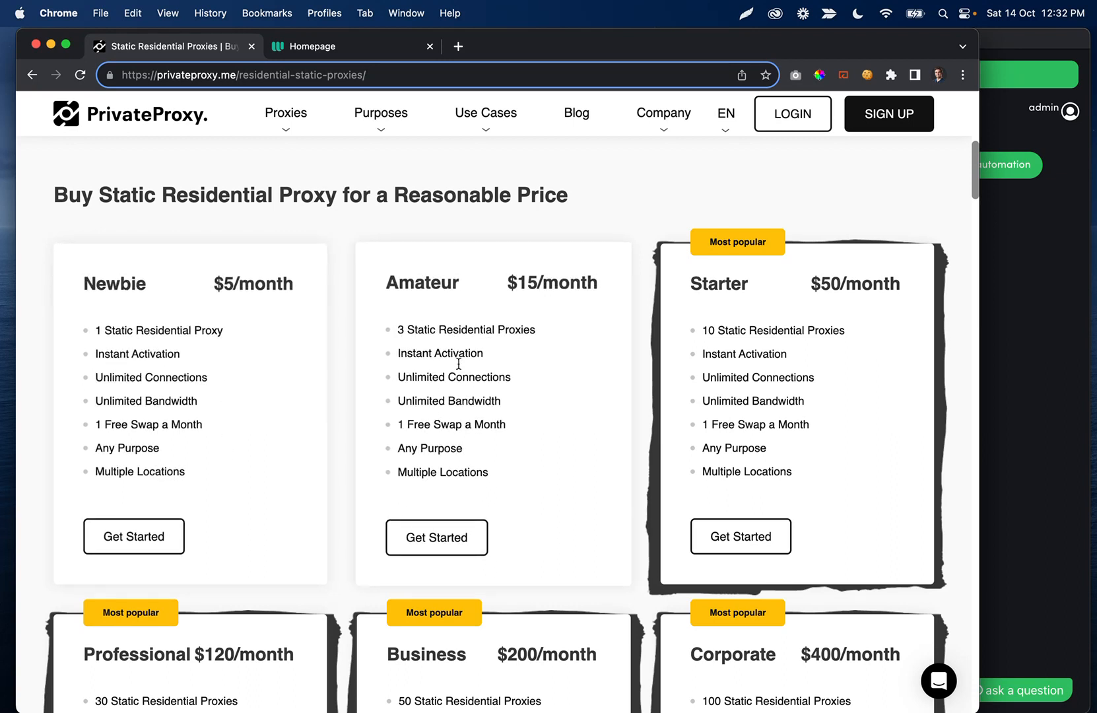
pyautogui.moveTo(316, 322)
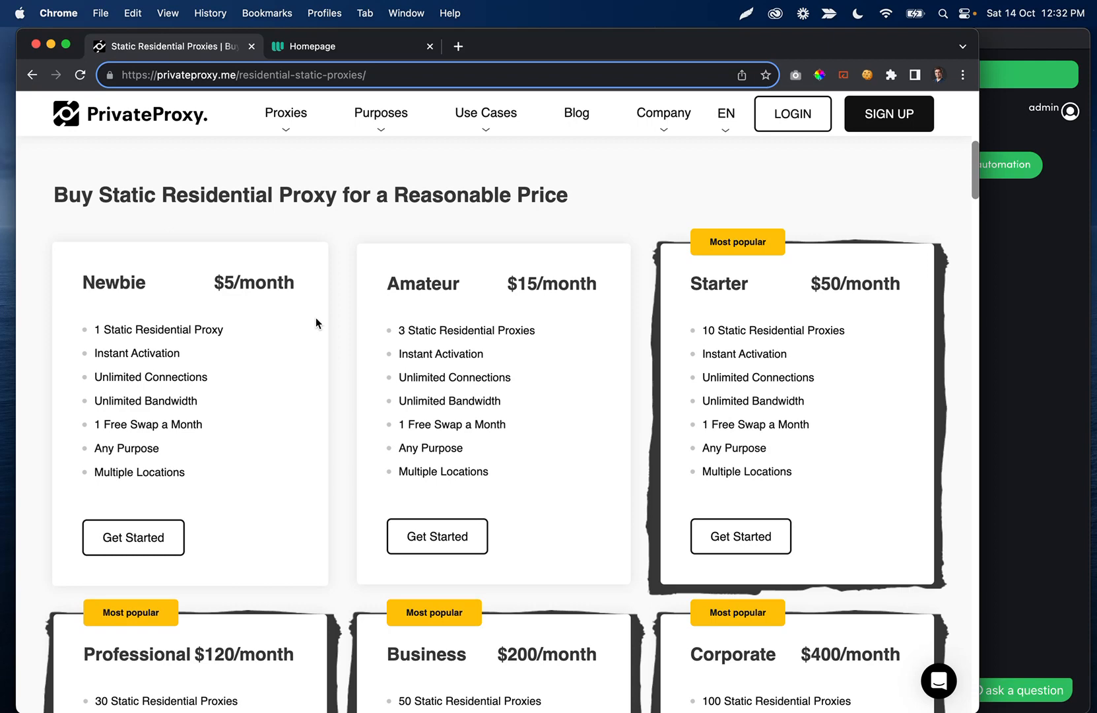
# Show the Webshare homepage and move down to its Our Products section.
pyautogui.click(318, 47)
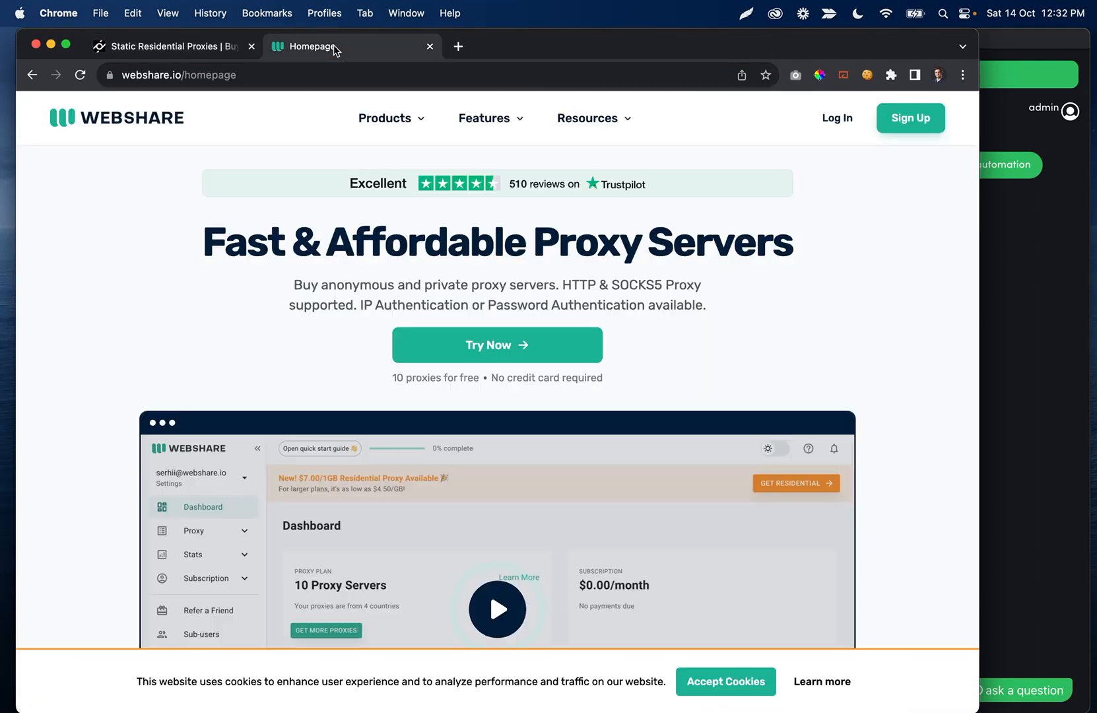
pyautogui.moveTo(404, 224)
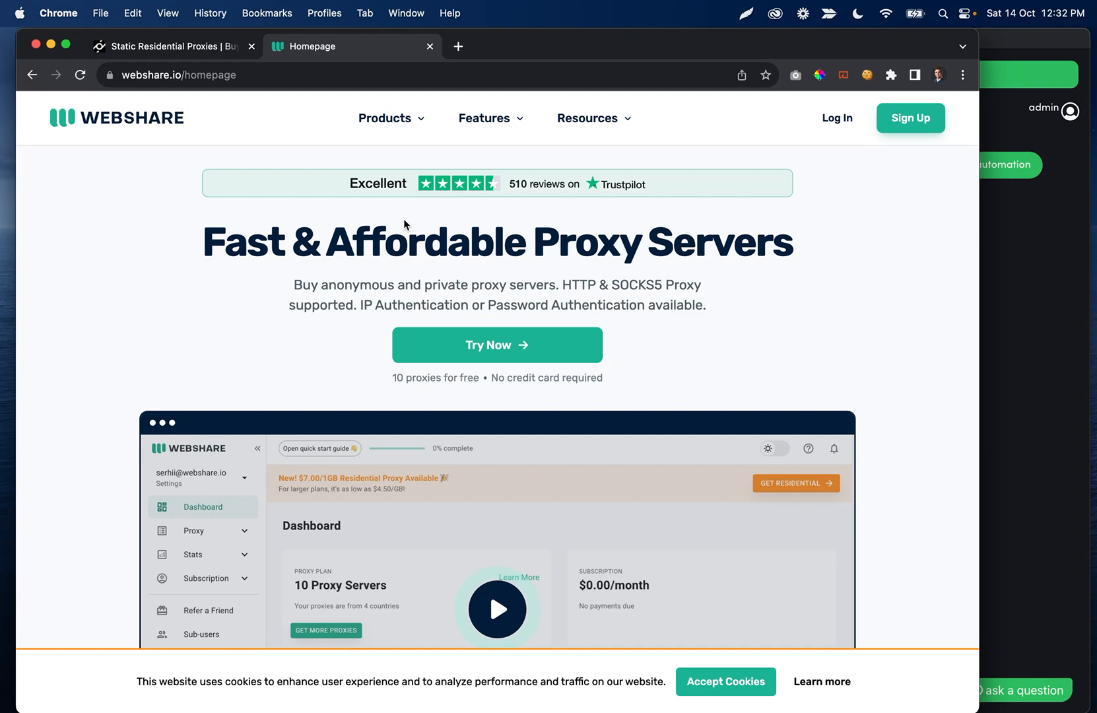
pyautogui.scroll(-3)
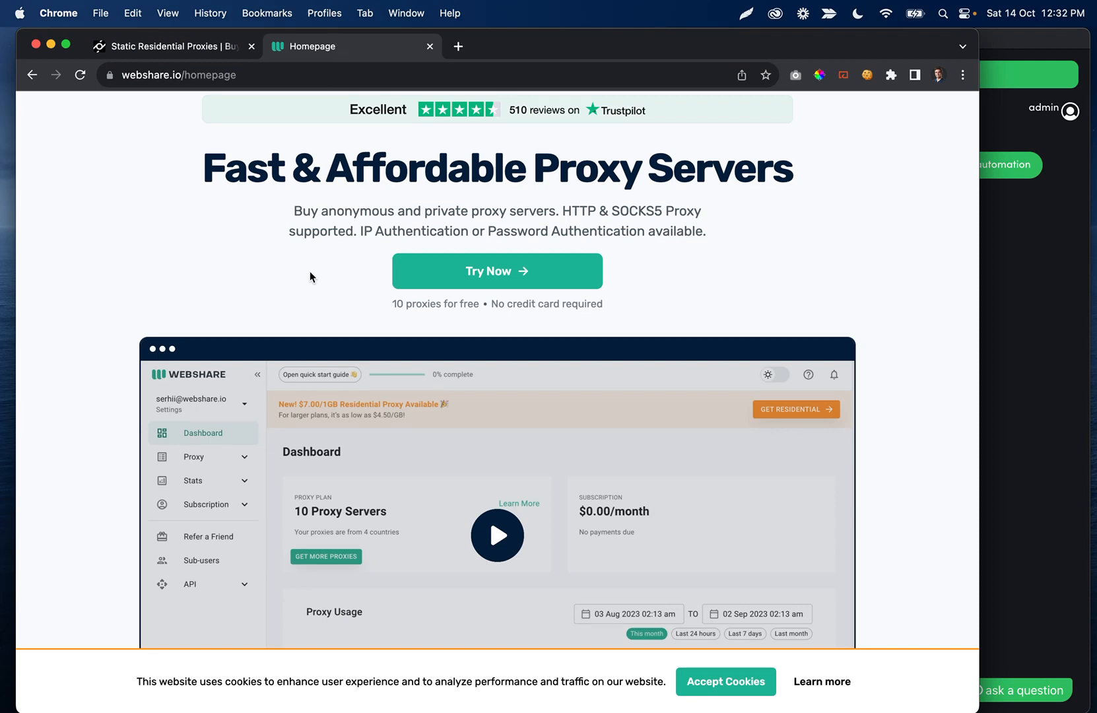
pyautogui.scroll(-3)
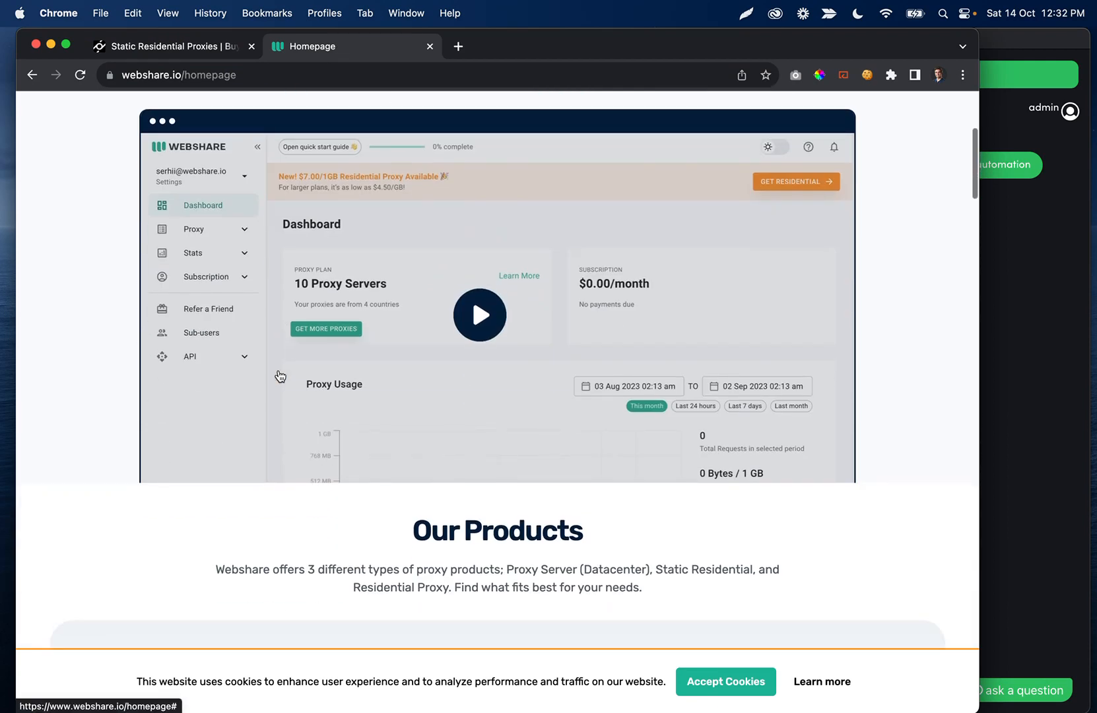
pyautogui.scroll(-3)
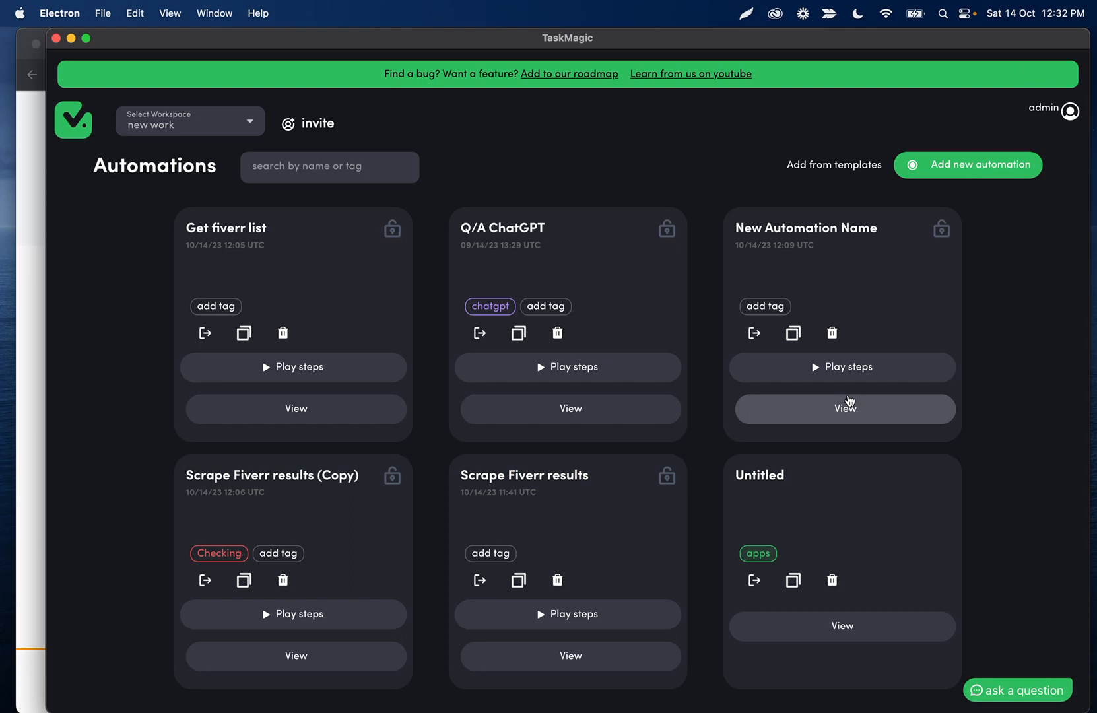
pyautogui.moveTo(39, 206)
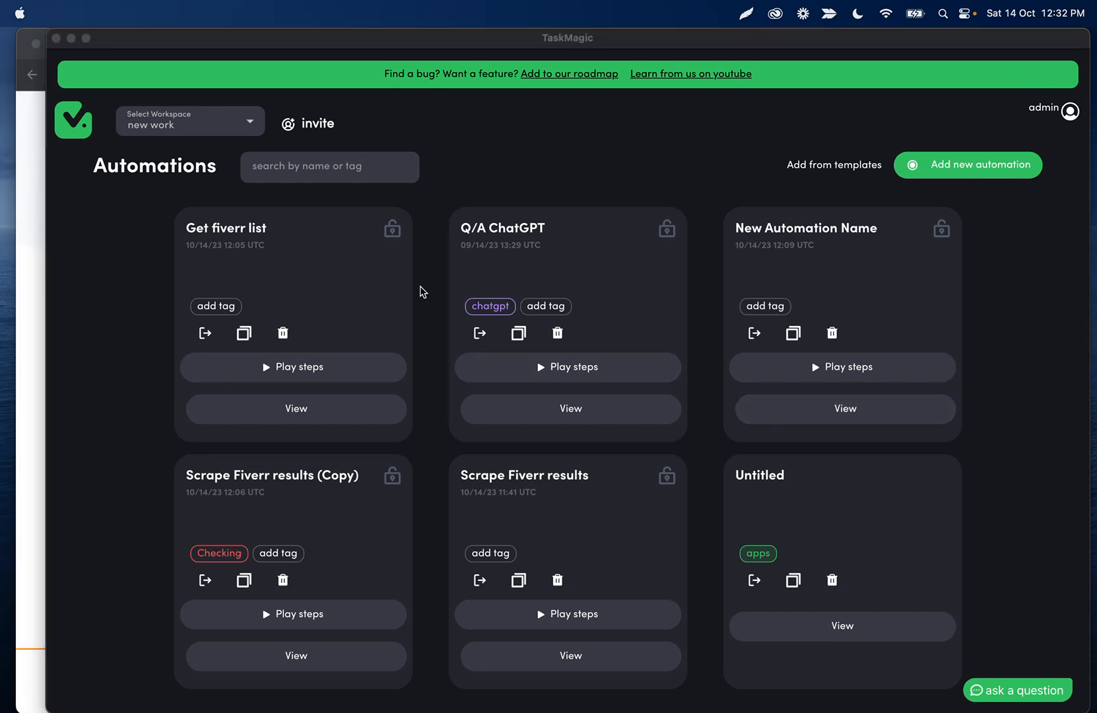
pyautogui.moveTo(490, 89)
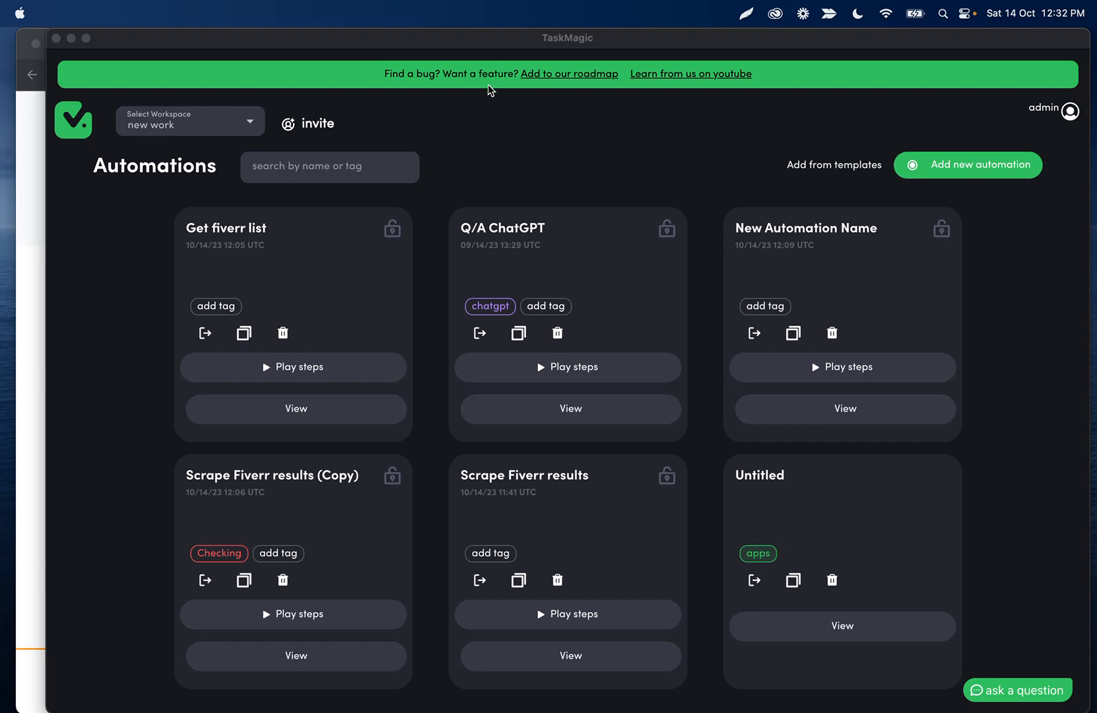
pyautogui.moveTo(26, 250)
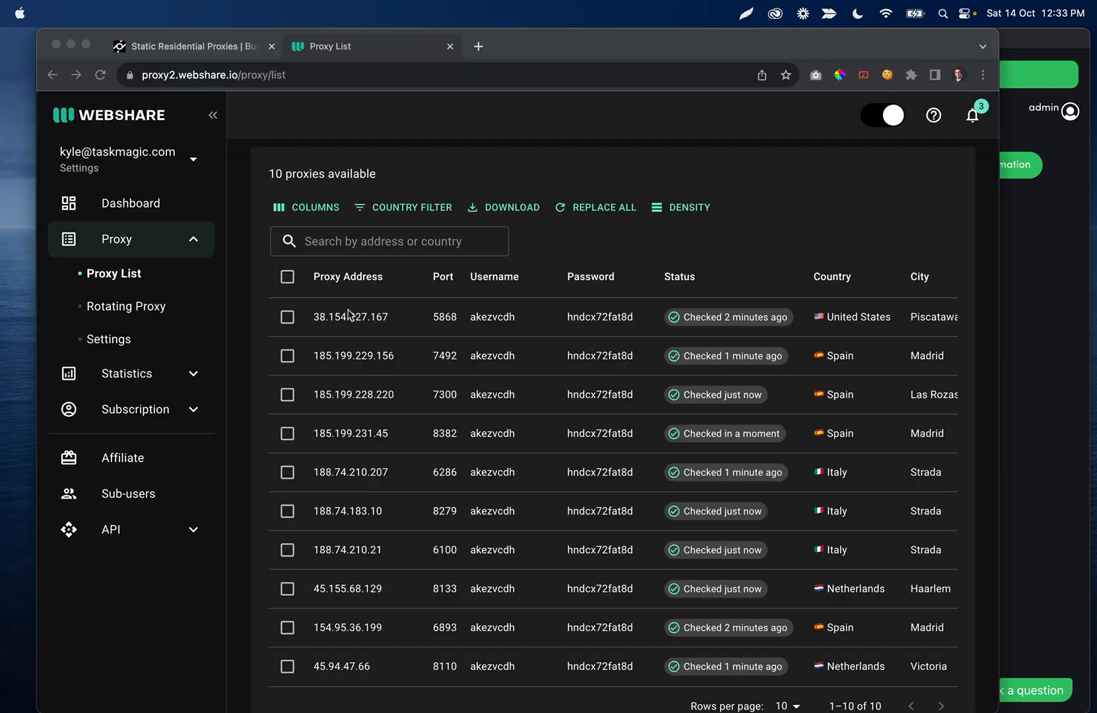
pyautogui.scroll(-3)
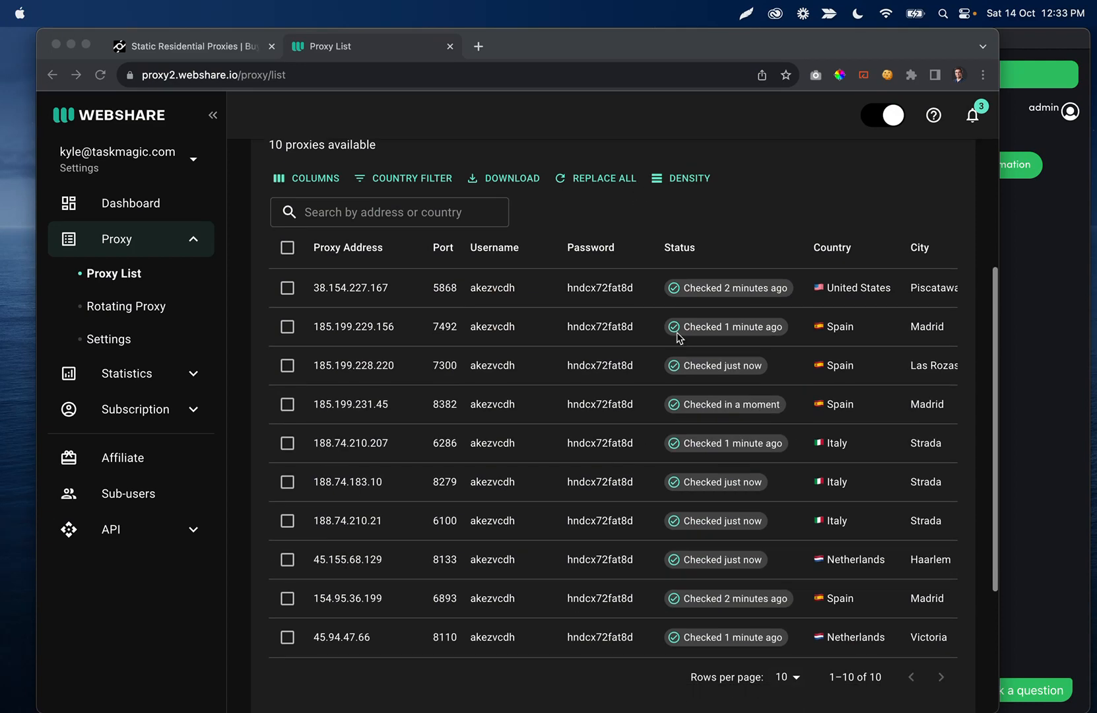
pyautogui.moveTo(705, 56)
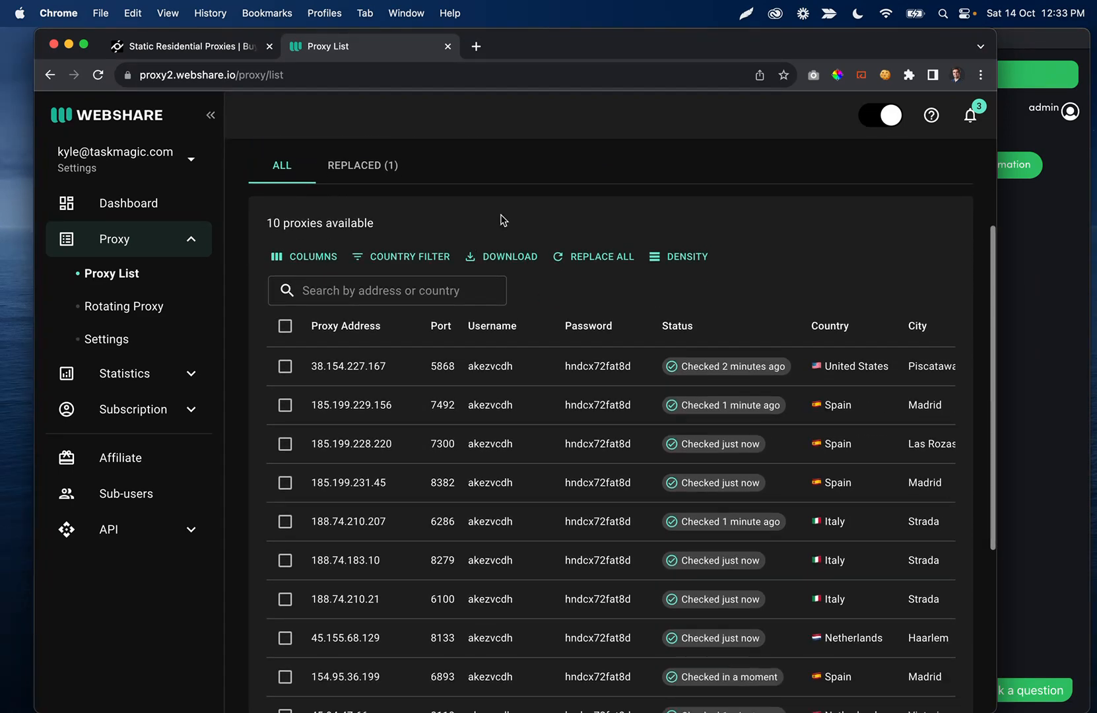
pyautogui.scroll(-3)
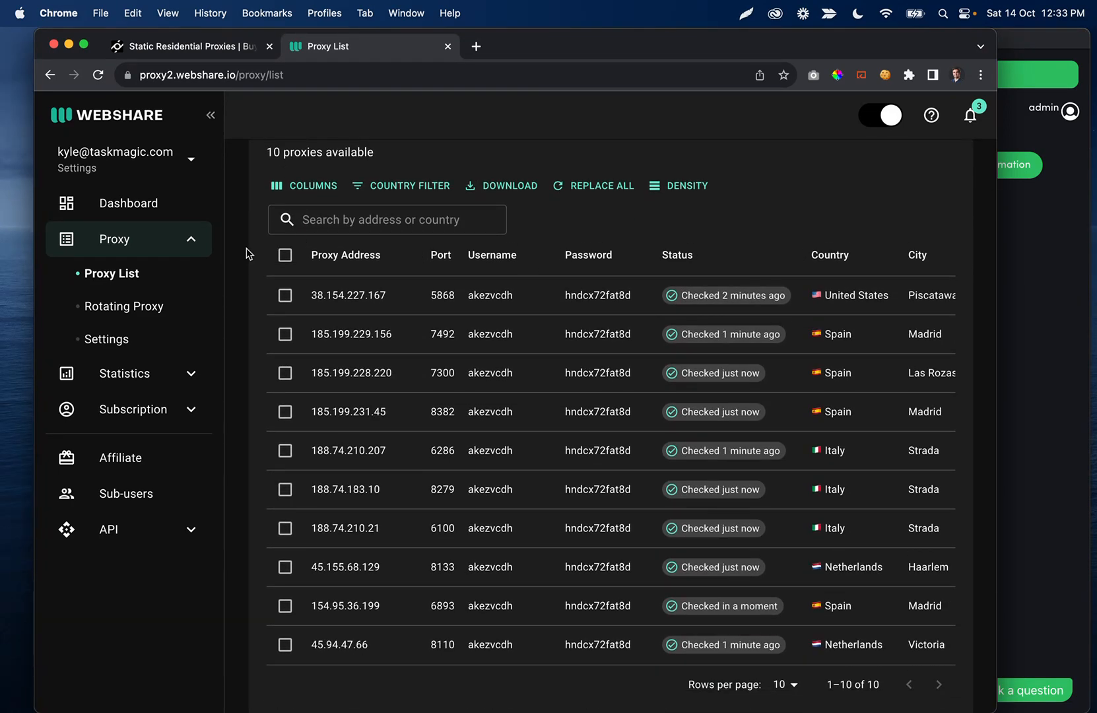
pyautogui.moveTo(486, 317)
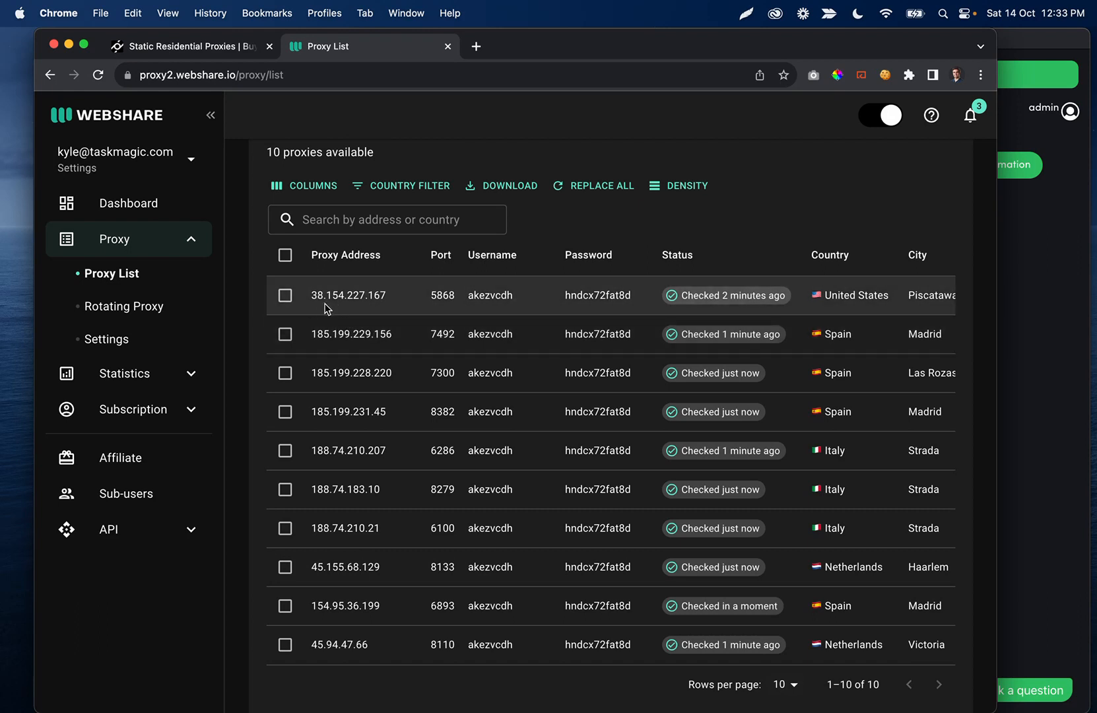
pyautogui.moveTo(436, 307)
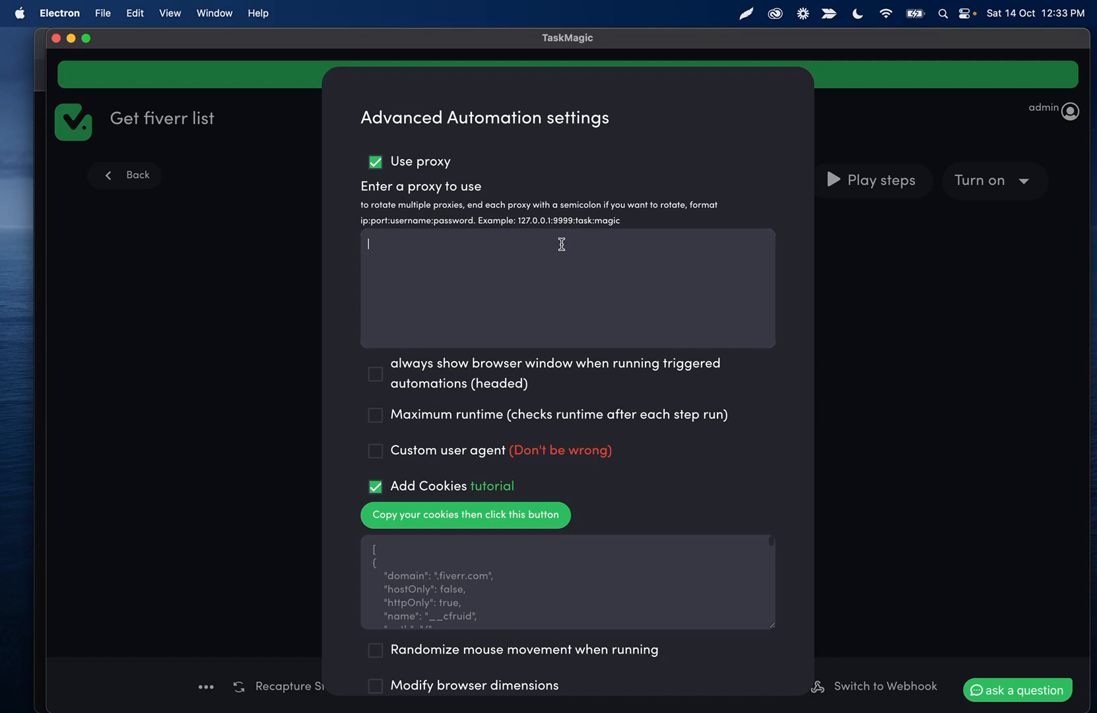
pyautogui.moveTo(543, 240)
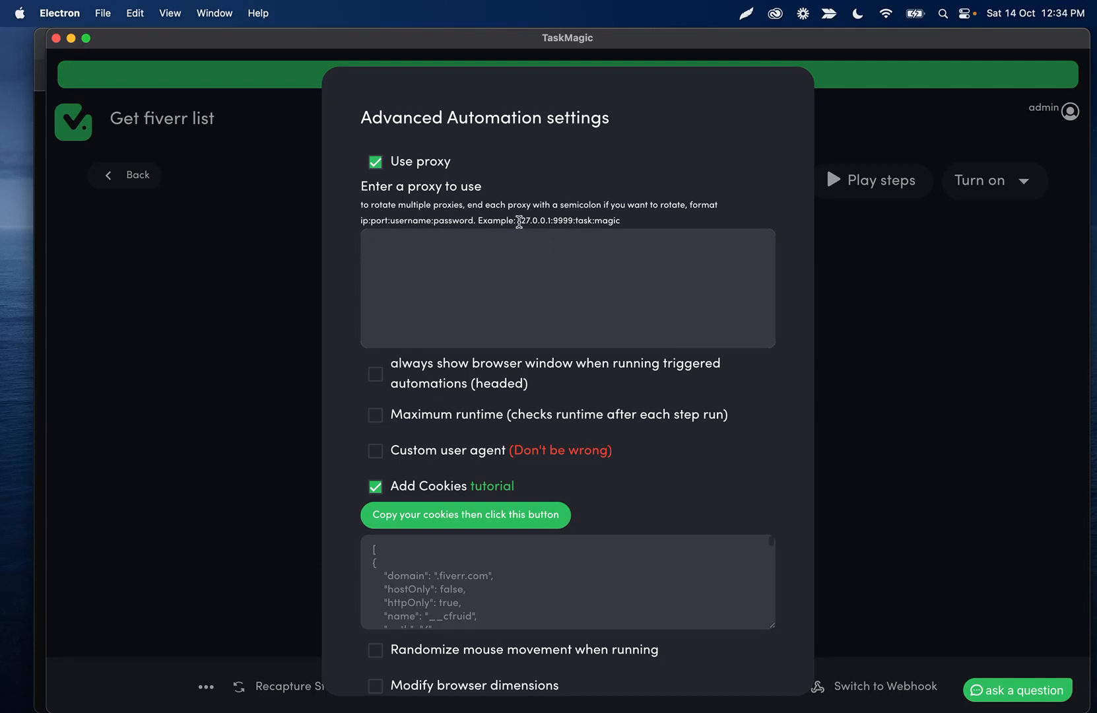
# Highlight the ip:port portion of the example text in the proxy field.
pyautogui.doubleClick(544, 220)
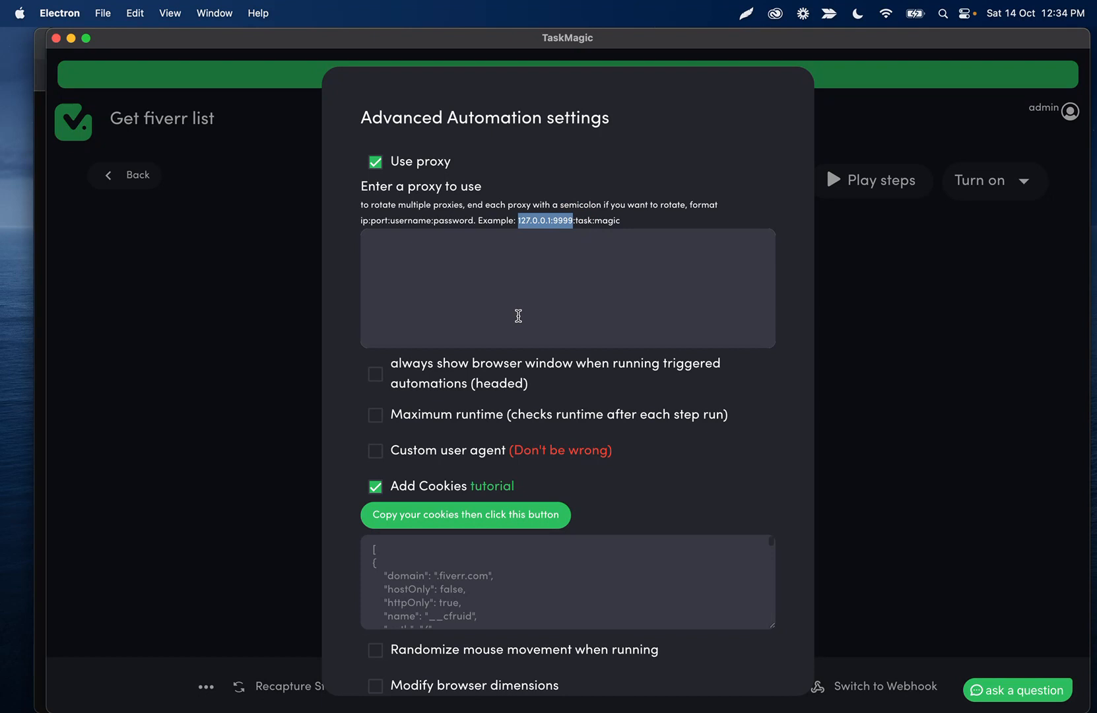
pyautogui.moveTo(524, 286)
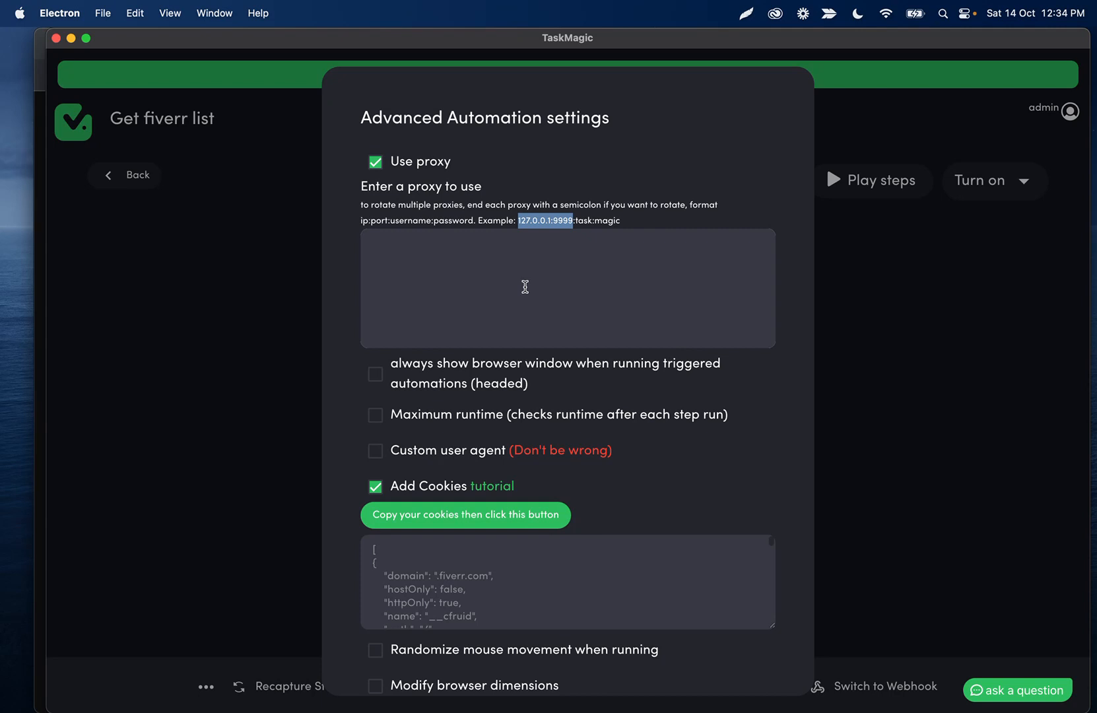
pyautogui.moveTo(138, 310)
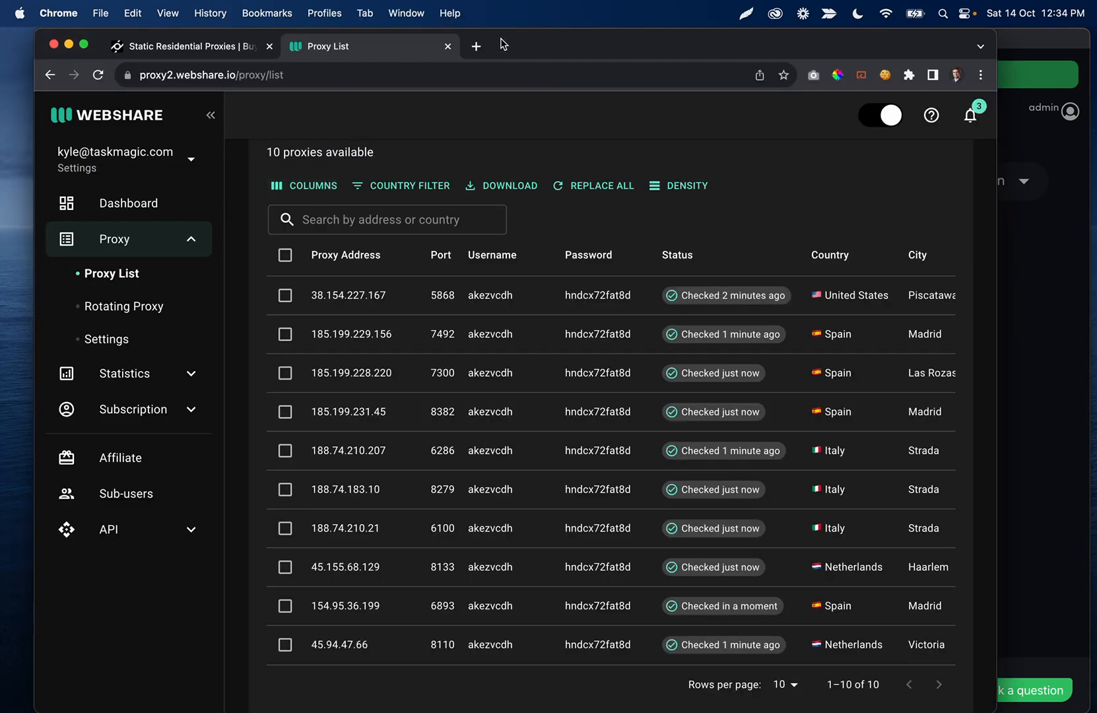
# Return to PrivateProxy's static residential pricing page with plans from Newbie at $5/month.
pyautogui.click(178, 46)
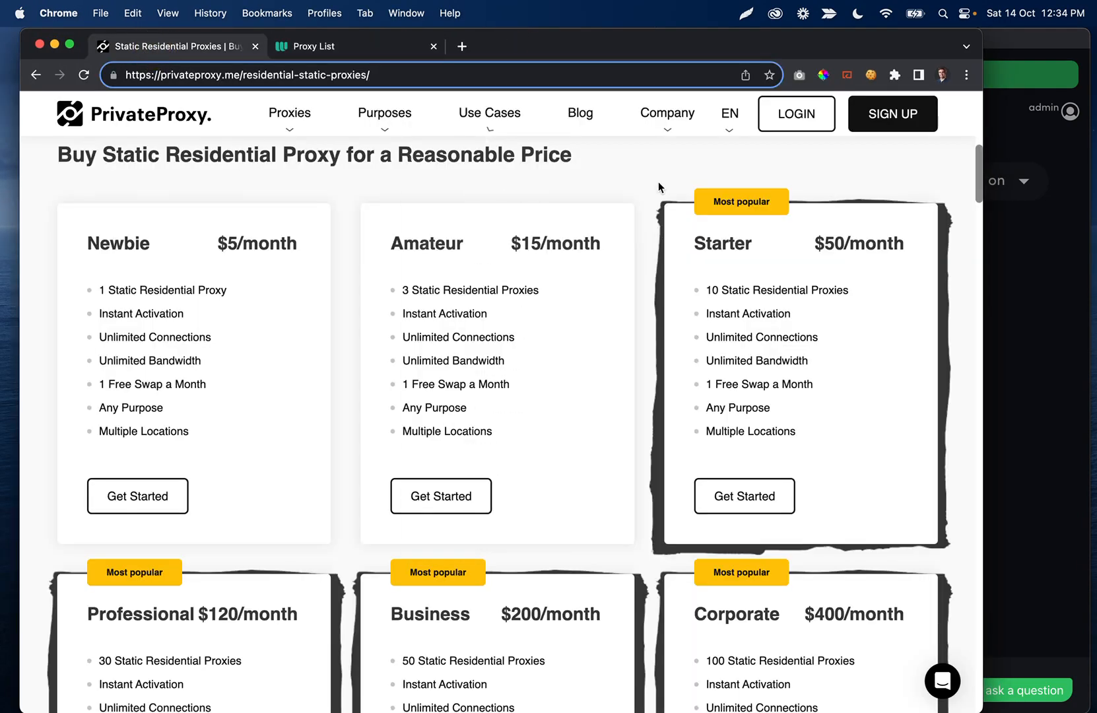
pyautogui.moveTo(583, 232)
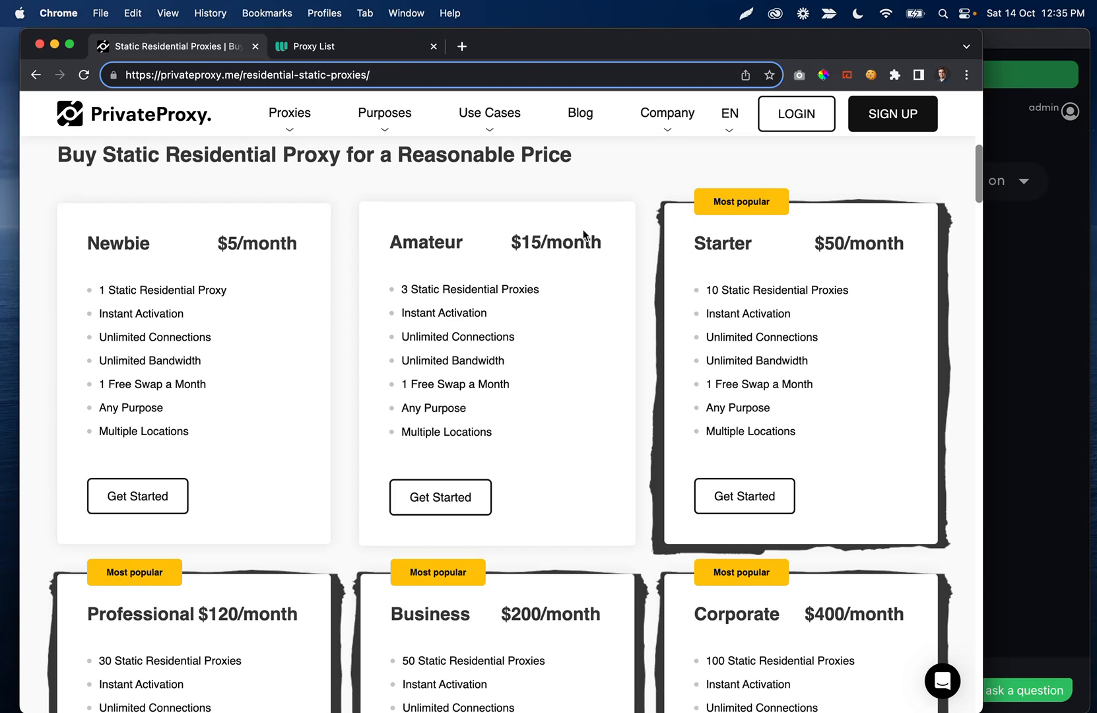
pyautogui.moveTo(575, 237)
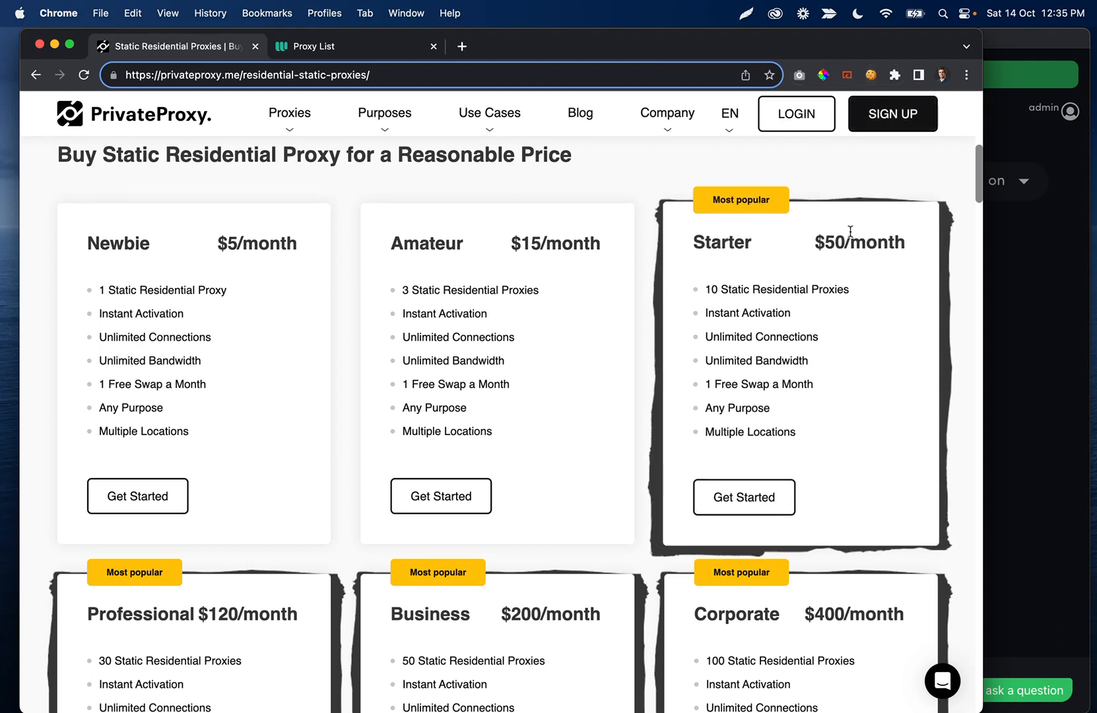
pyautogui.click(869, 75)
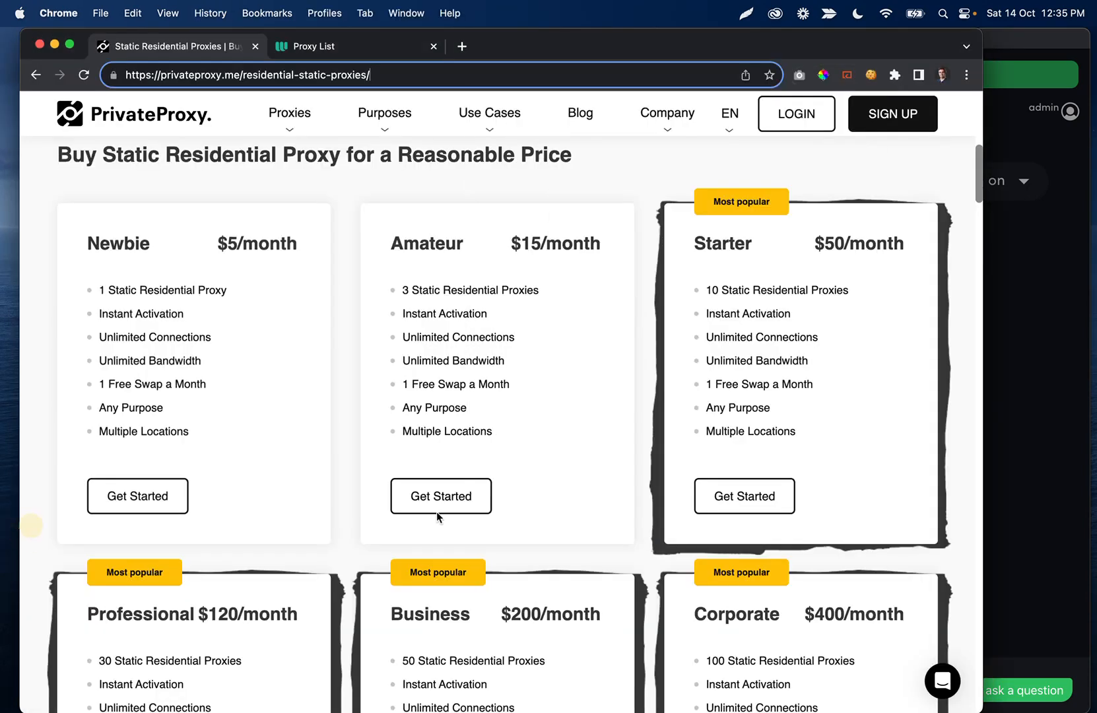
pyautogui.doubleClick(756, 360)
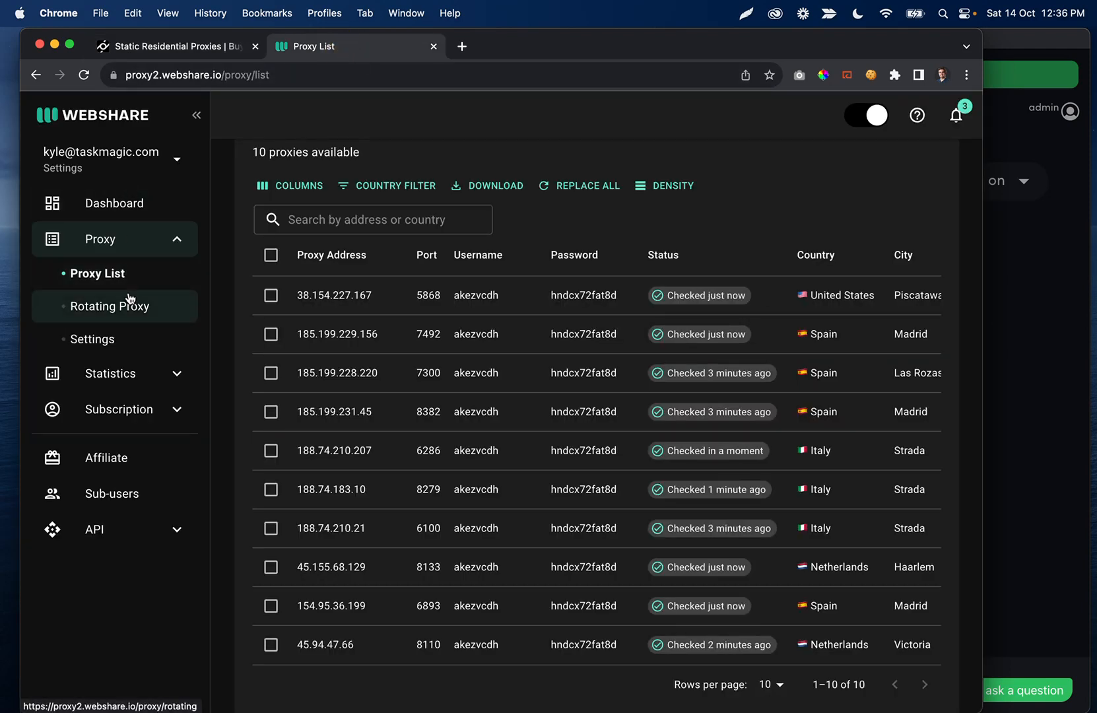
pyautogui.click(174, 46)
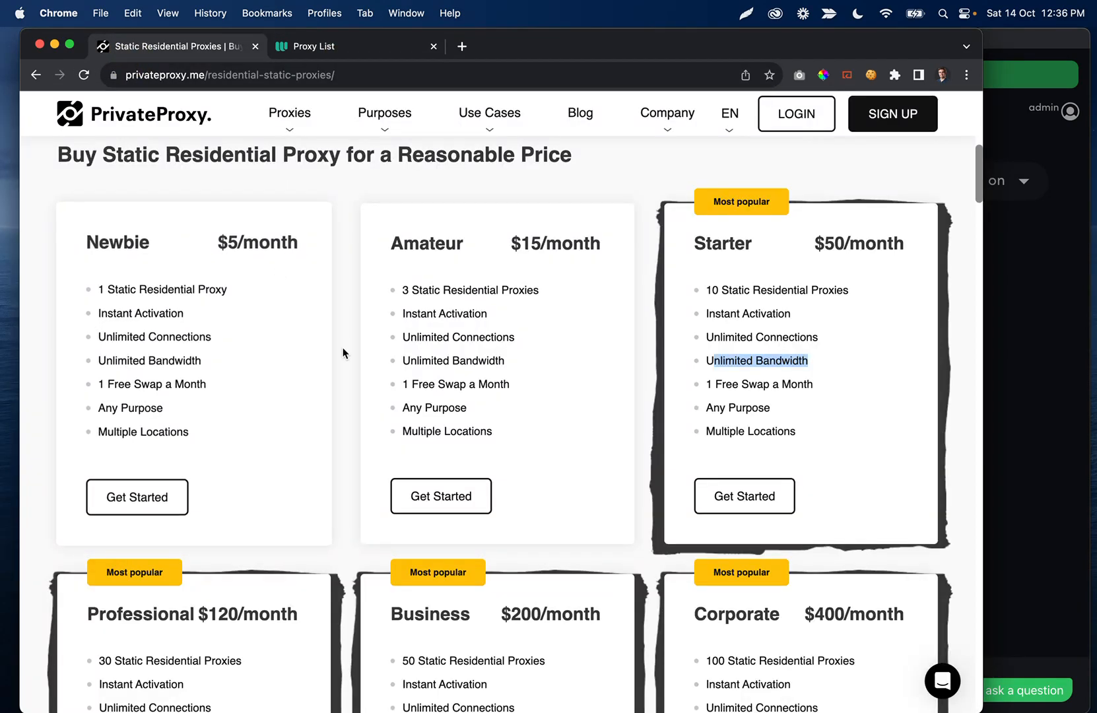
pyautogui.moveTo(373, 272)
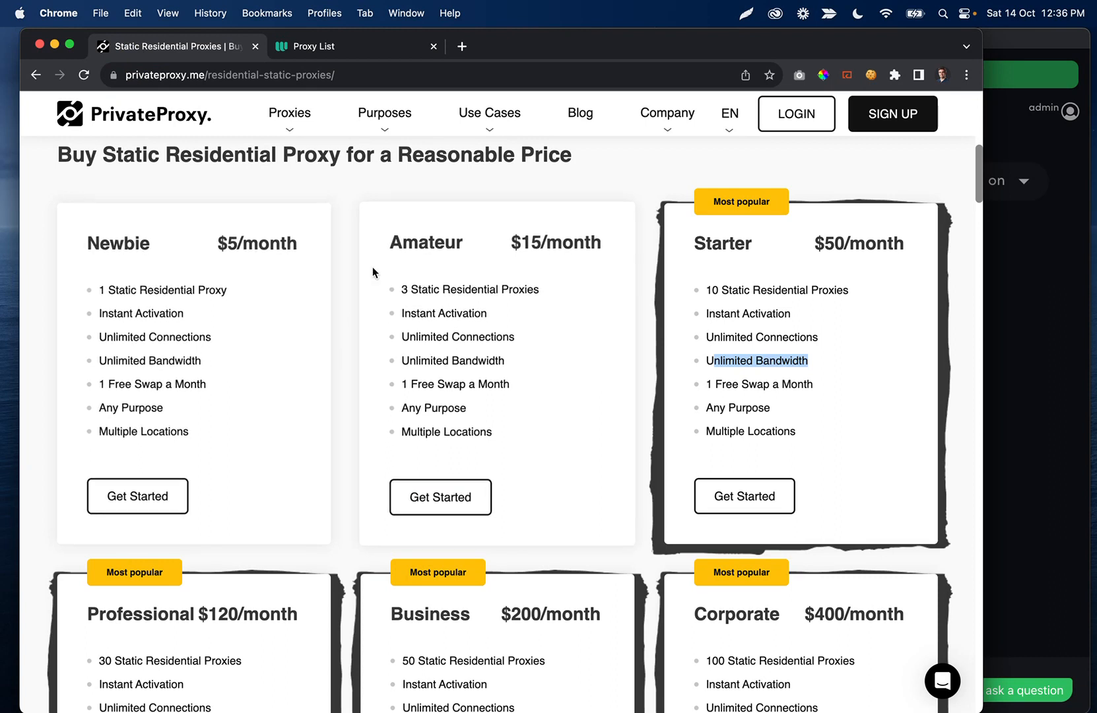